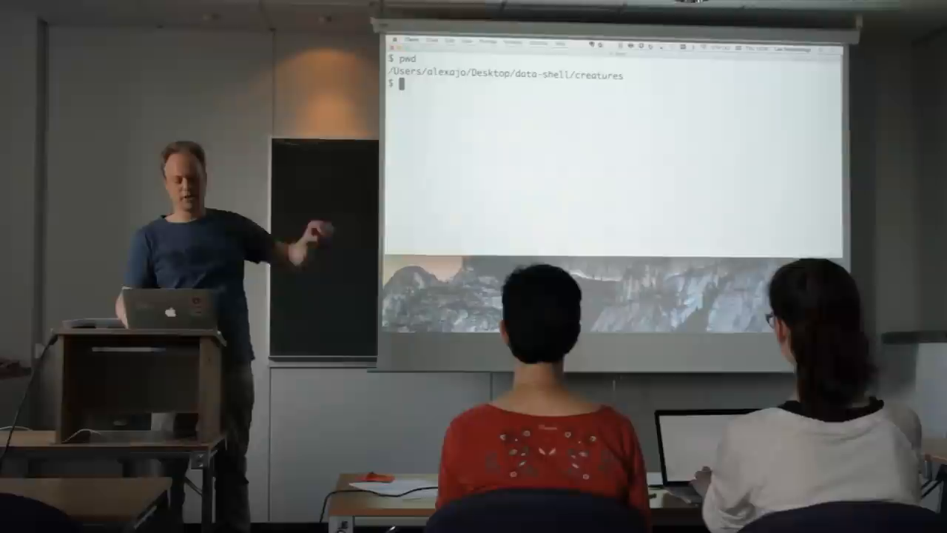
List the creatures directory with ls, showing basilisk.dat and unicorn.dat
{"action": "type", "text": "ls"}
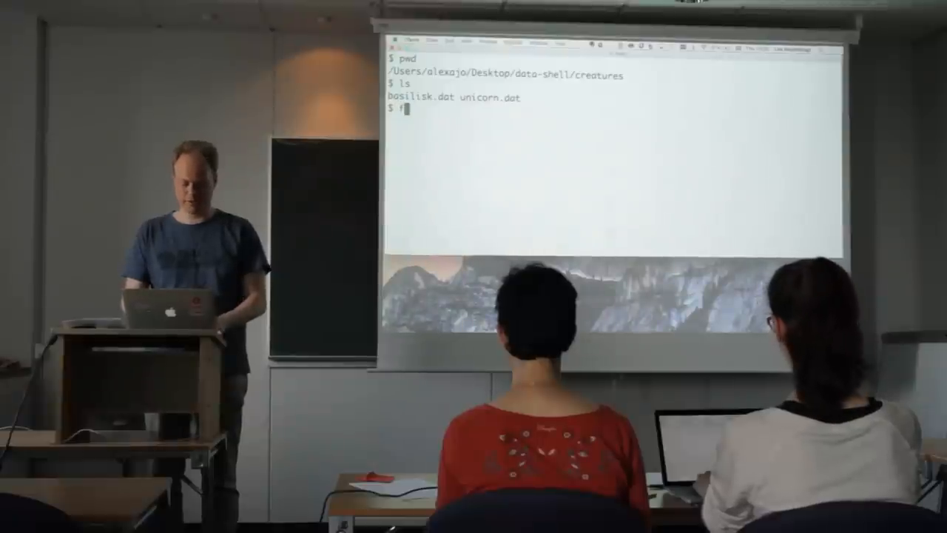
Run for filename in basilisk.dat unicorn.dat; do head -n 3 $filename; done as a multi-line loop
{"action": "type", "text": "for filename in"}
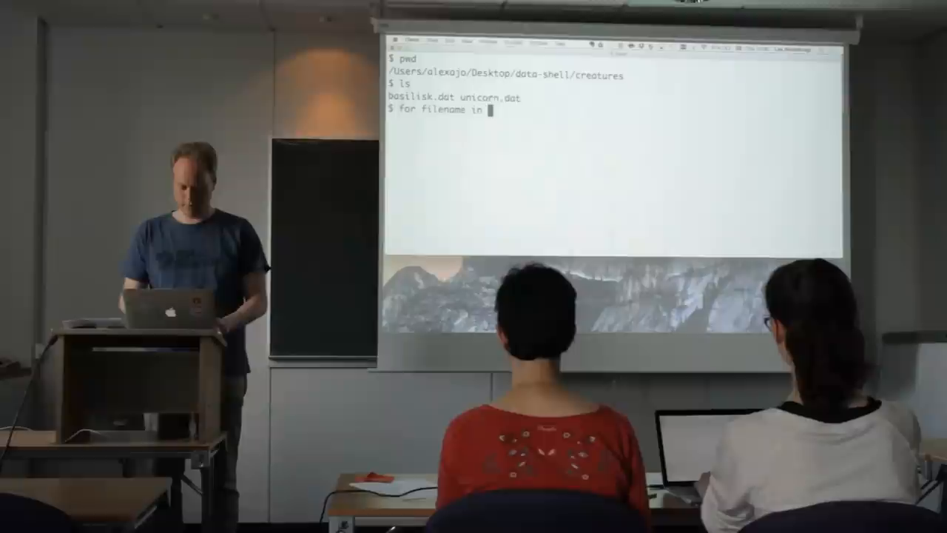
{"action": "type", "text": "basil"}
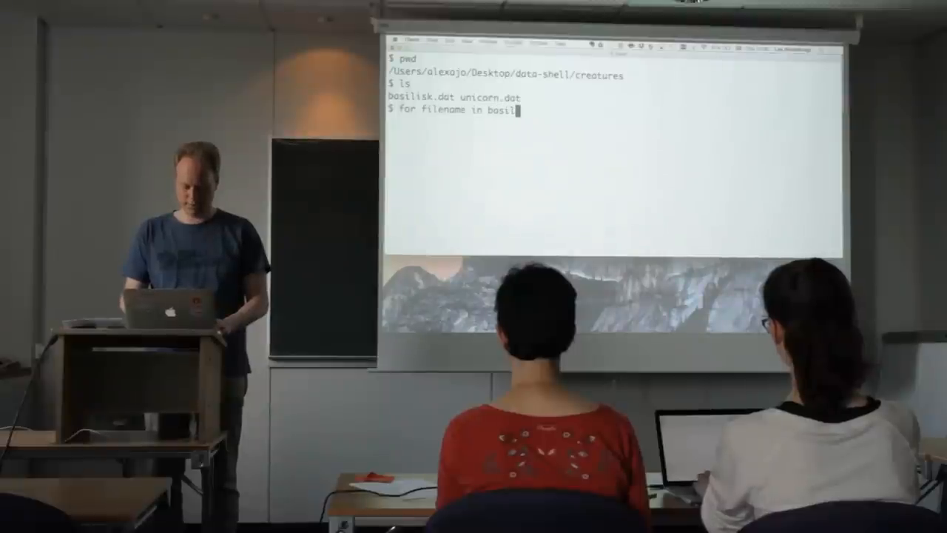
{"action": "type", "text": "isk.dat un"}
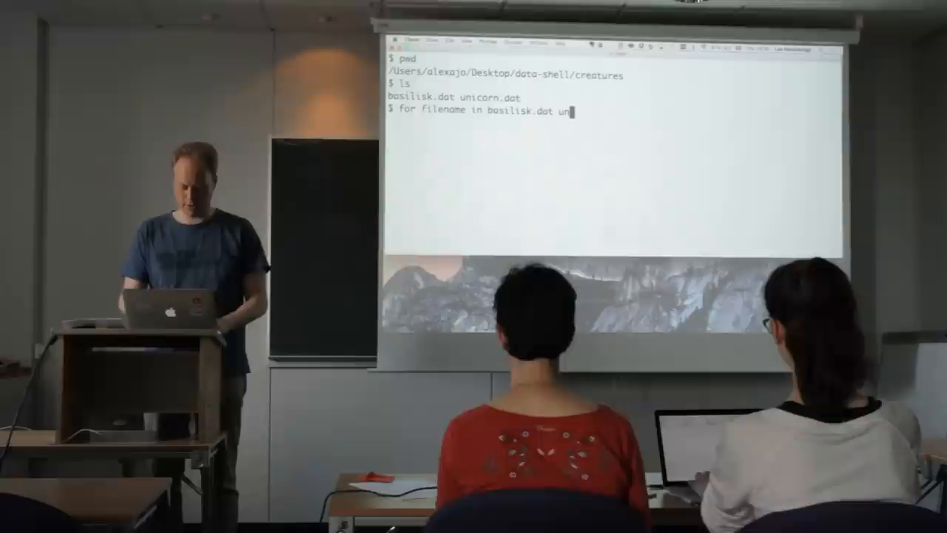
{"action": "type", "text": "corn.dat"}
{"action": "type", "text": "do"}
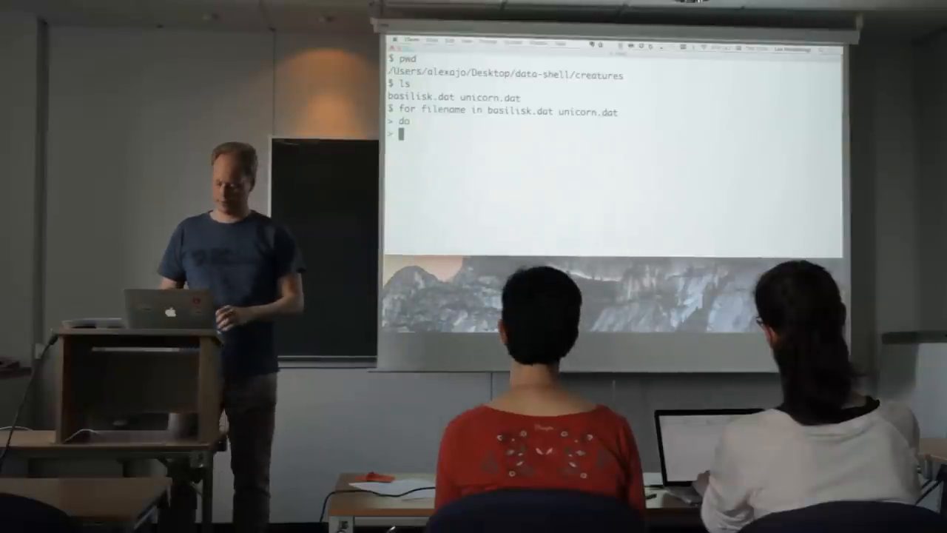
{"action": "type", "text": "head"}
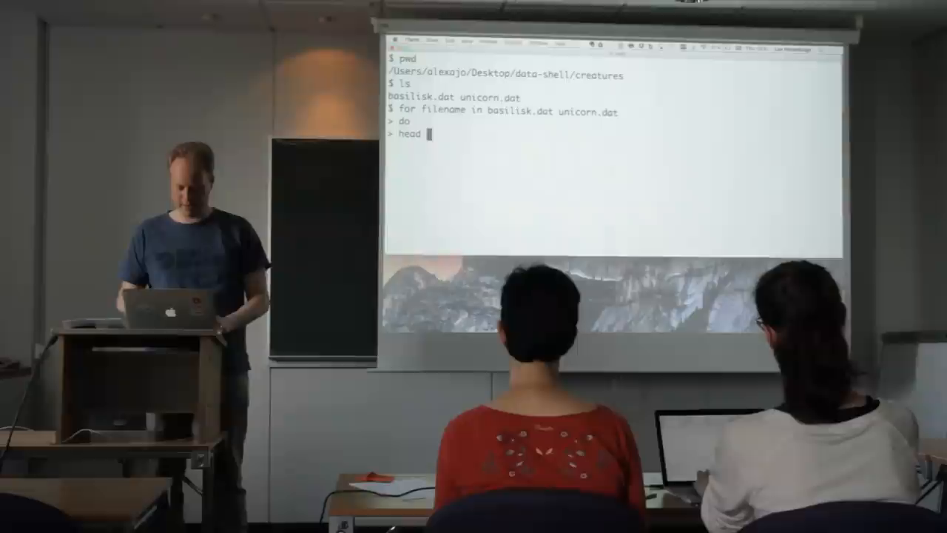
{"action": "type", "text": "-n 3 $f"}
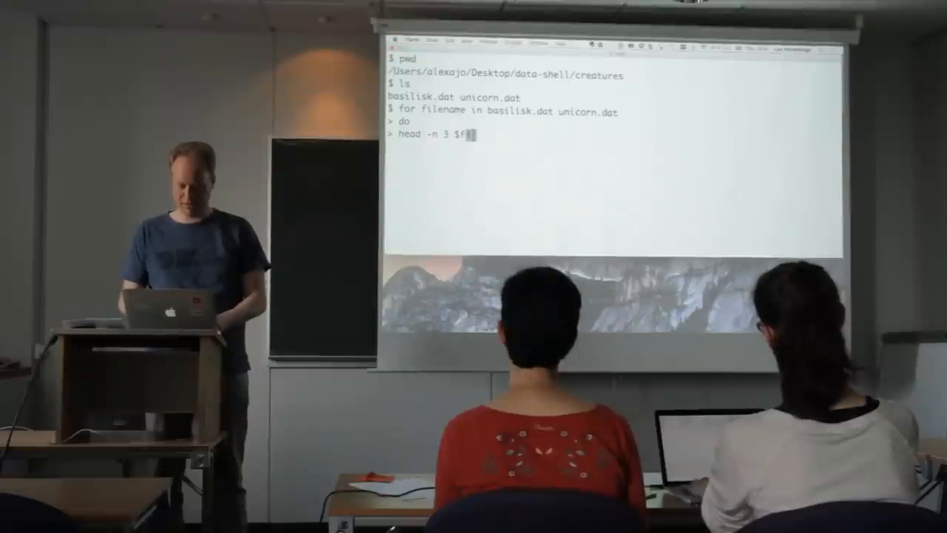
{"action": "key", "text": "enter"}
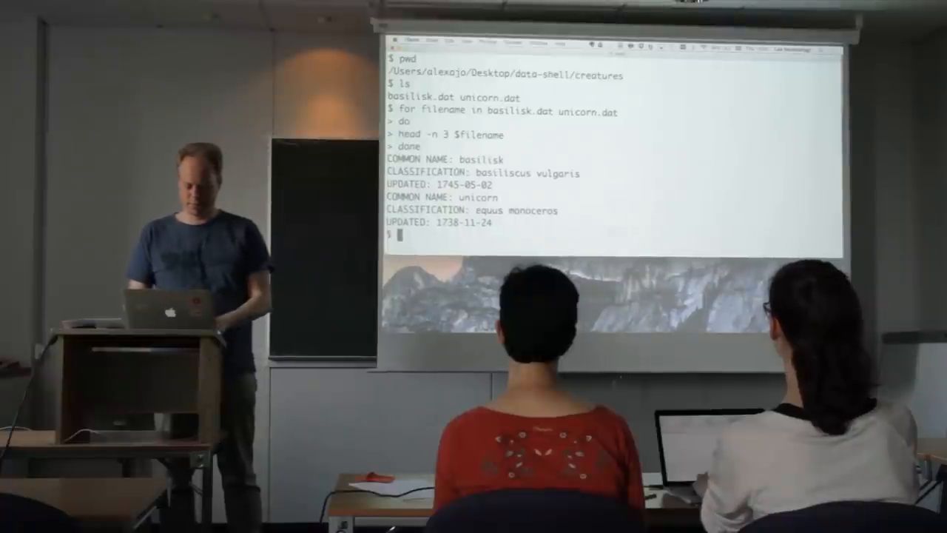
Run for x in basilisk.dat unicorn.dat; do headn -n 3 $x; done, getting two command-not-found errors
{"action": "type", "text": "for x in basilisk.dat unicor"}
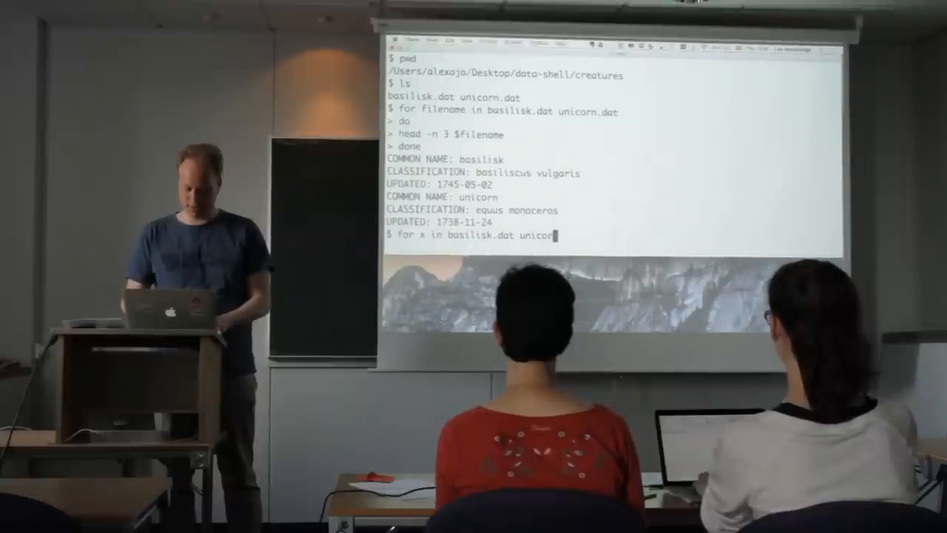
{"action": "type", "text": "n.dat"}
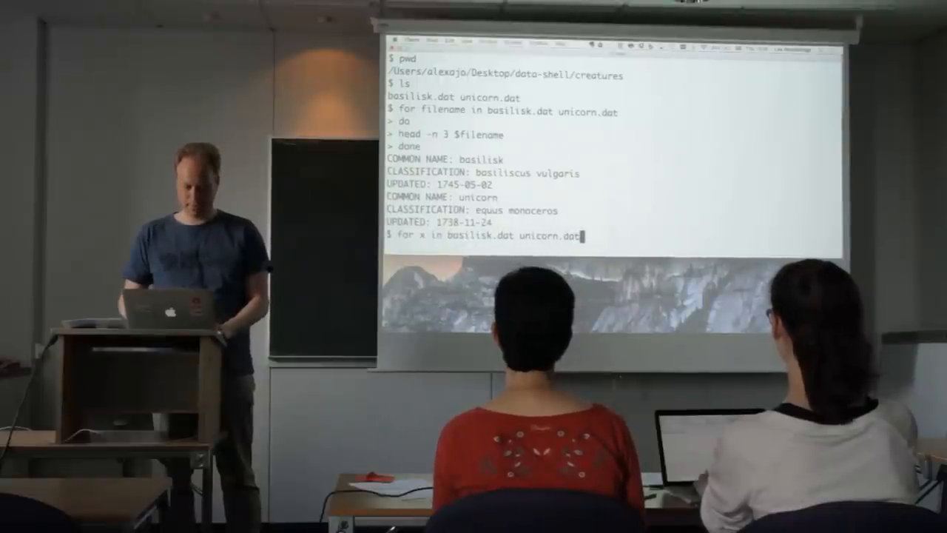
{"action": "type", "text": "do"}
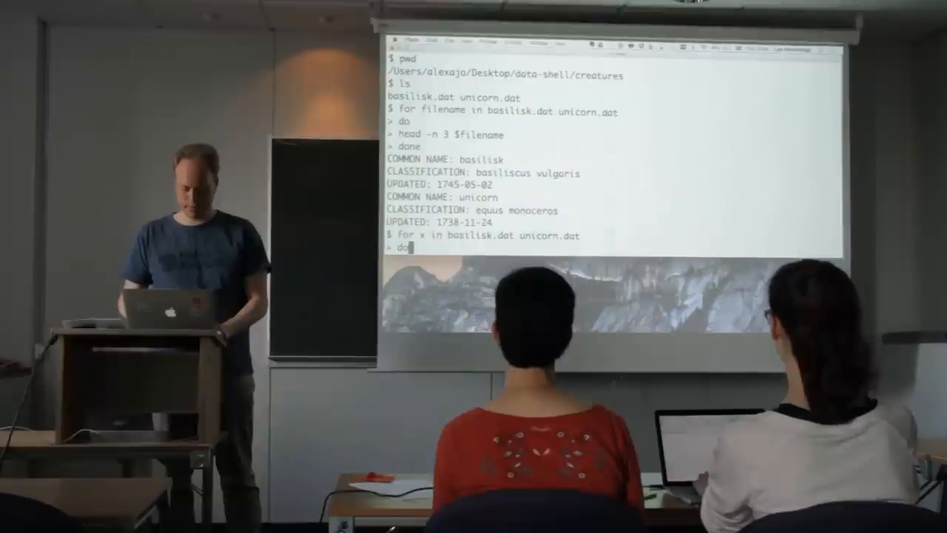
{"action": "type", "text": "headn -n 3"}
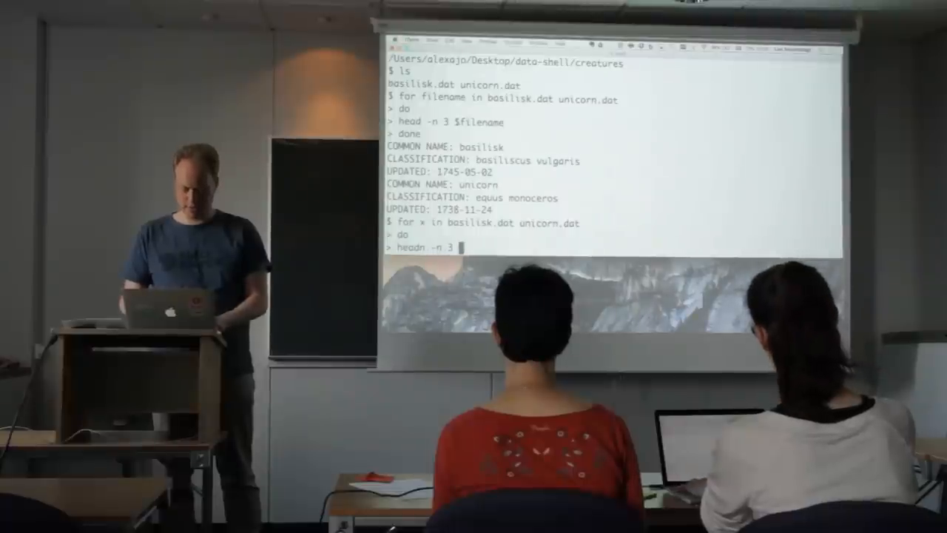
{"action": "type", "text": "$x"}
{"action": "type", "text": "done"}
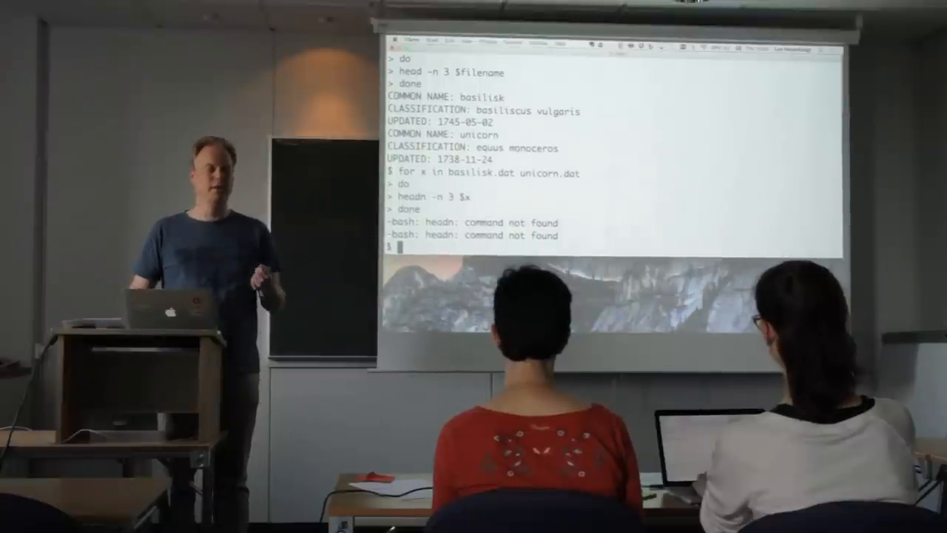
Run the one-line loop for x in basilisk.dat unicorn.dat; do head -n 3 $x; done
{"action": "type", "text": "for x in basilisk.dat unicorn.dat; do headn -n 3 $x; done"}
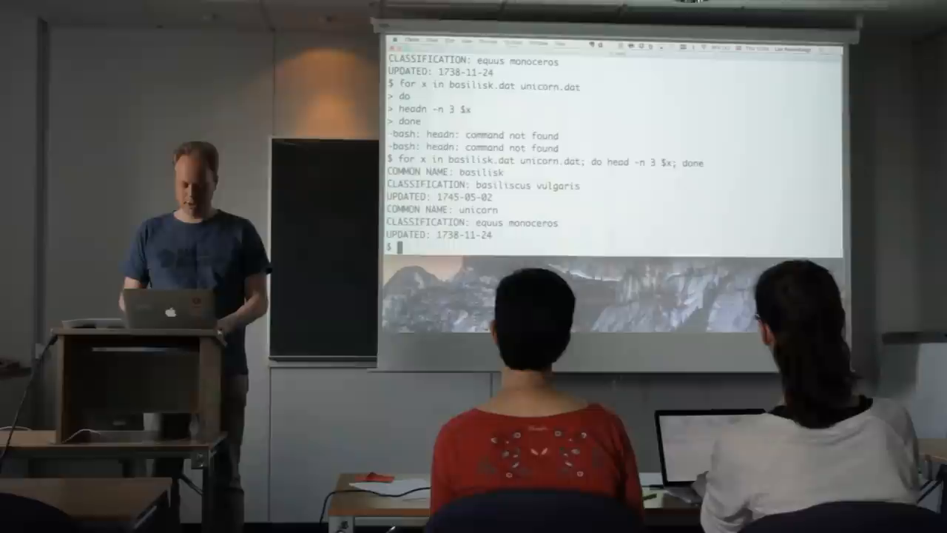
Enter for animal in basilisk.dat unicorn.dat with body head -n 3 $animal
{"action": "type", "text": "for animal in basilisk.dat"}
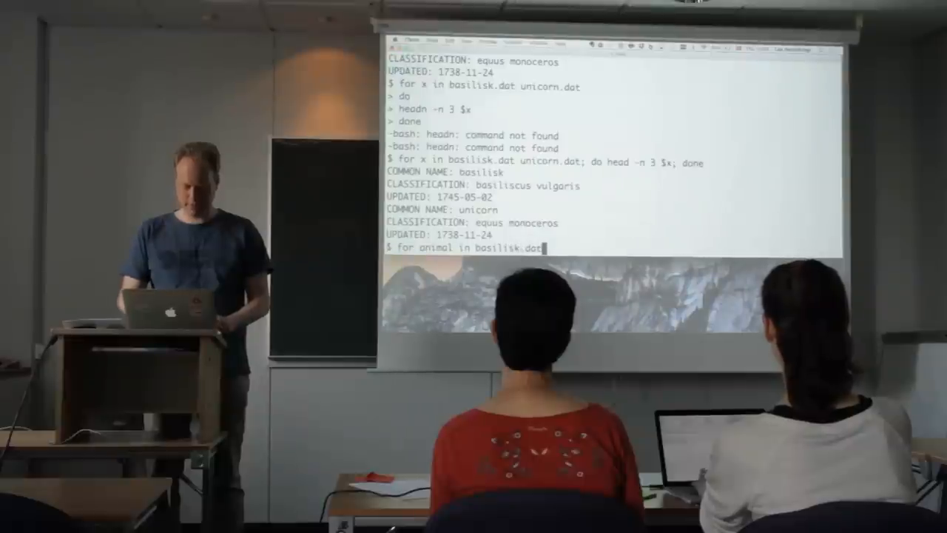
{"action": "type", "text": ".unicorn"}
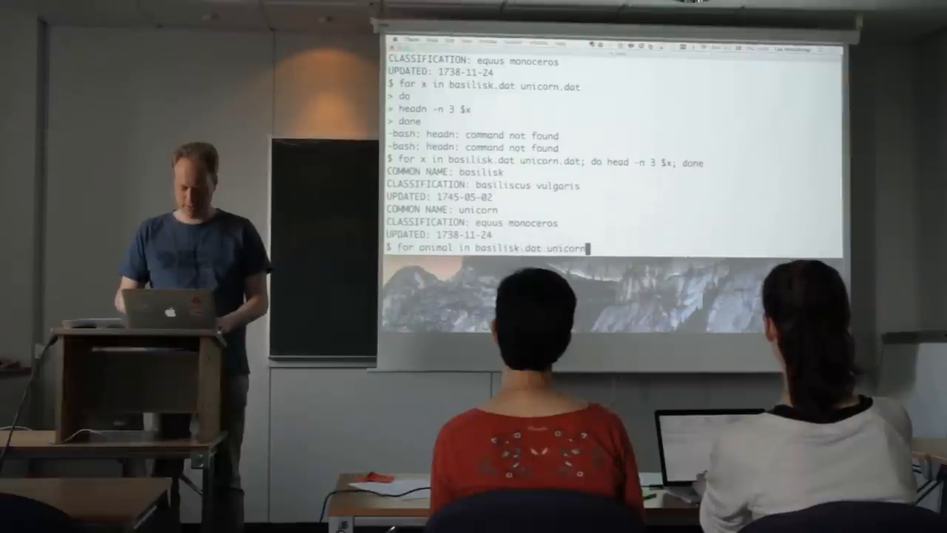
{"action": "type", "text": ".dat"}
{"action": "type", "text": "do"}
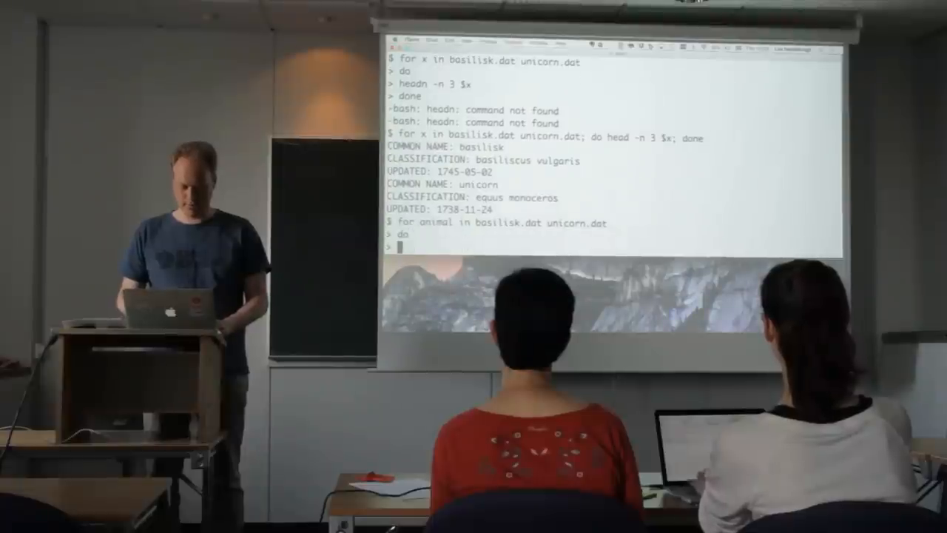
{"action": "type", "text": "head -n 3 $an"}
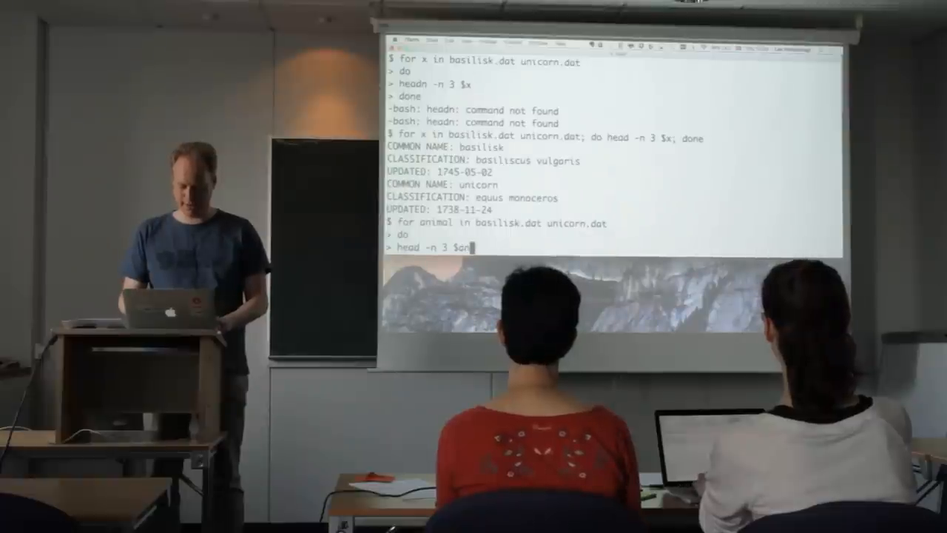
{"action": "type", "text": "imal"}
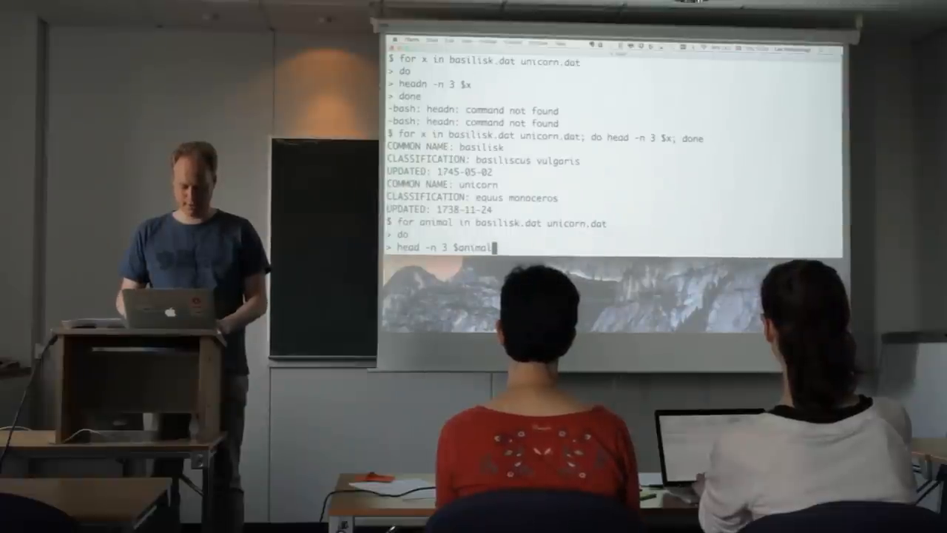